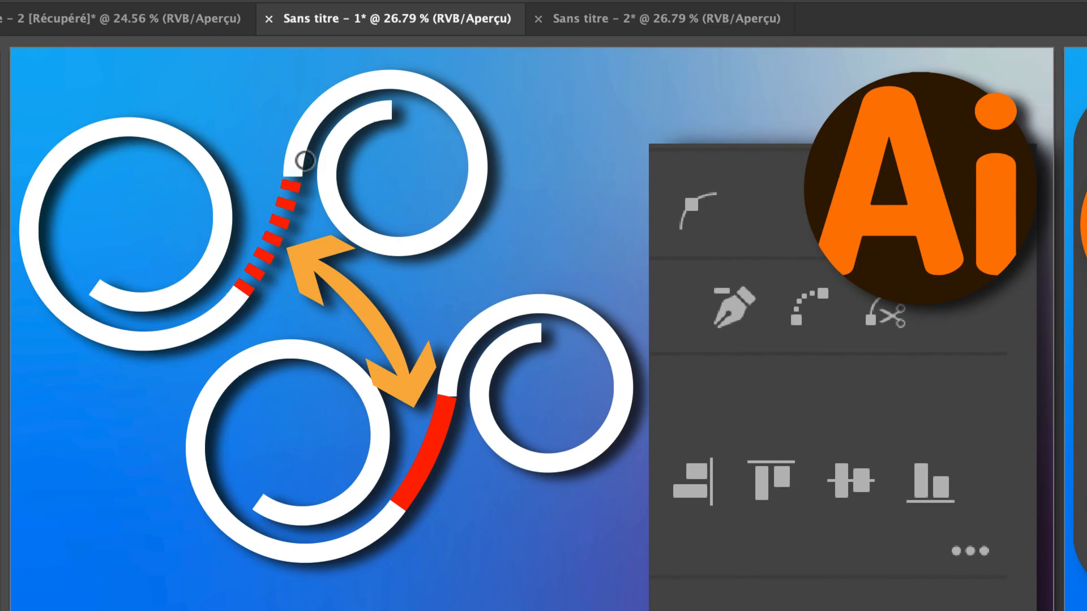
mouse_move(307, 295)
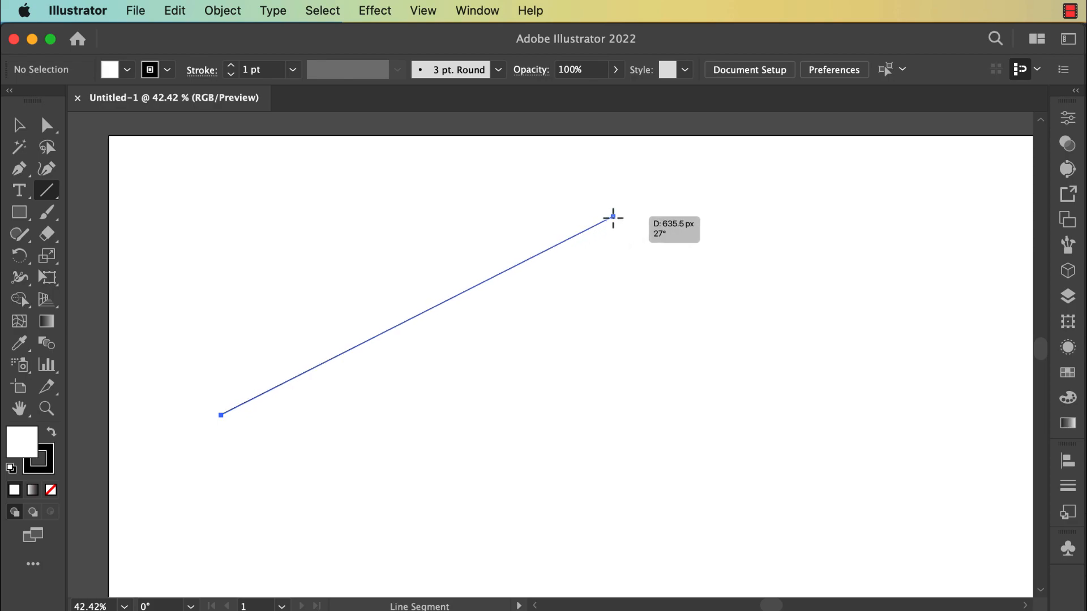
- Draw two thick 20 pt black straight lines crossing on the blank artboard
click(612, 217)
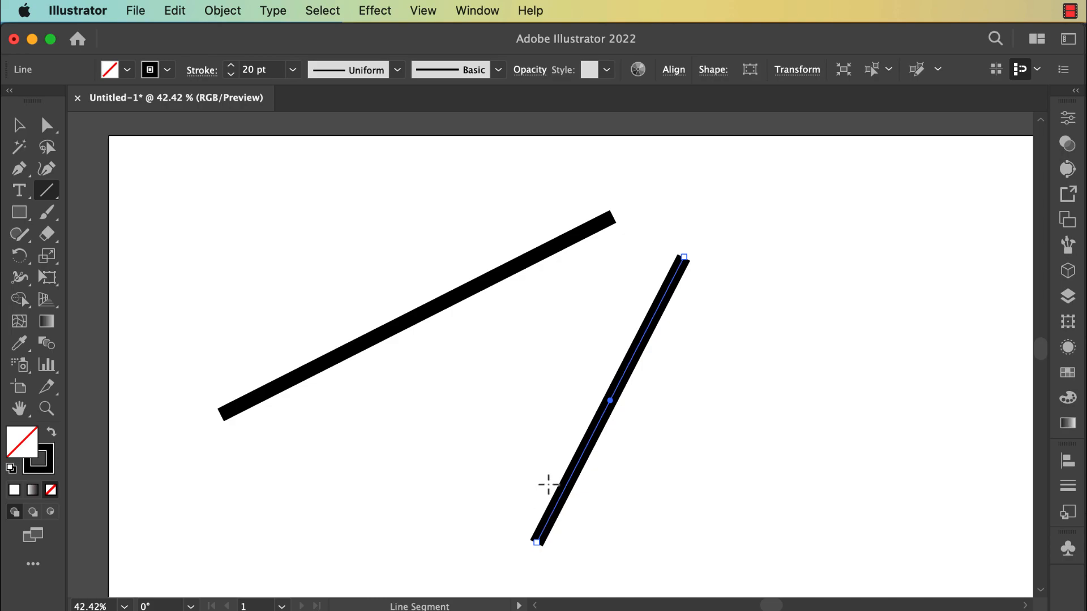
mouse_move(82, 187)
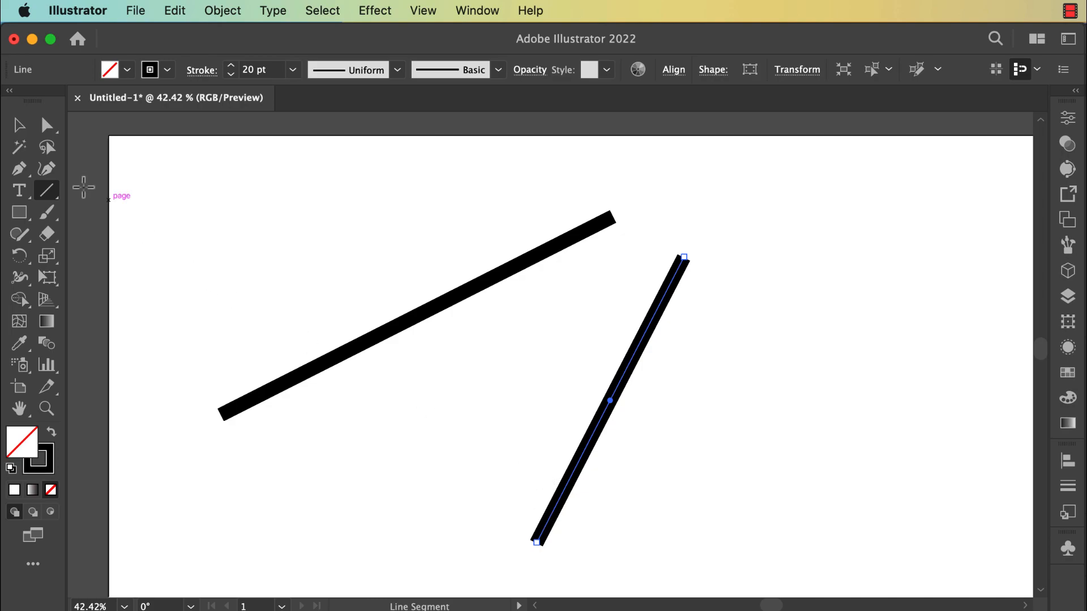
mouse_move(48, 126)
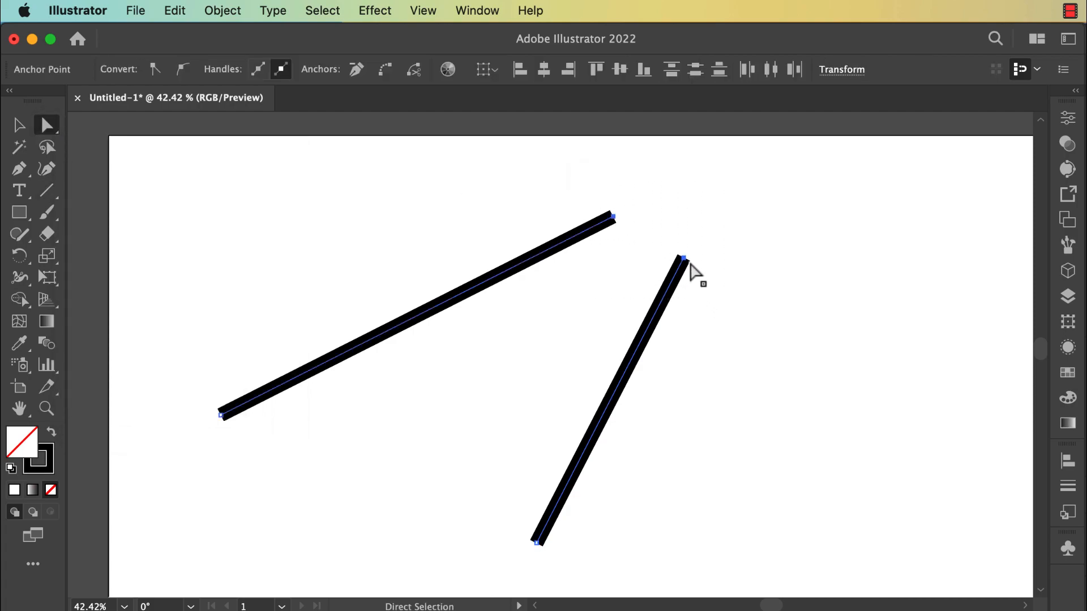
mouse_move(612, 221)
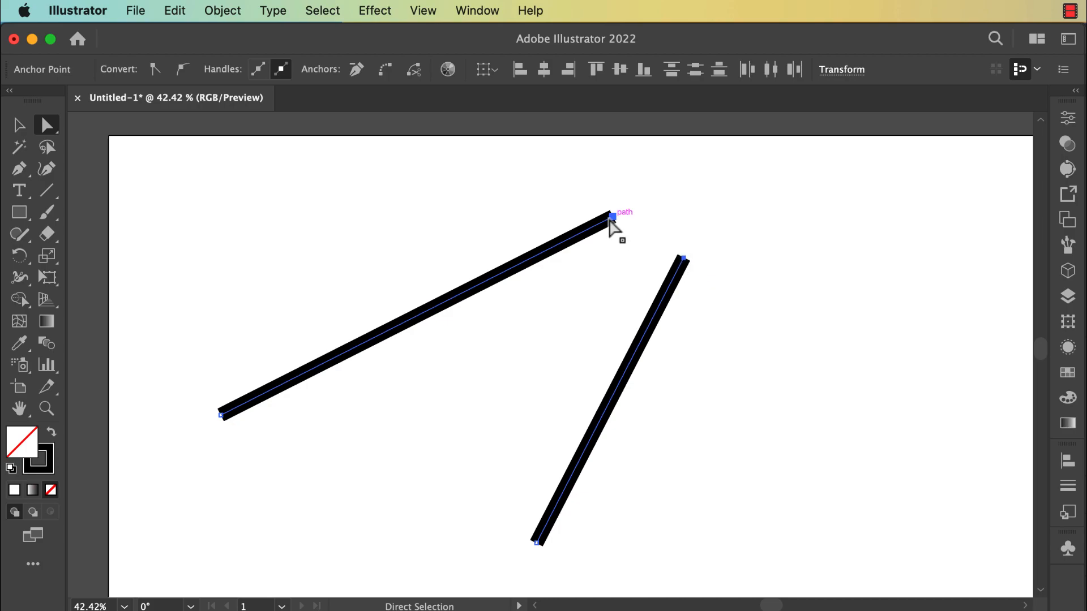
mouse_move(684, 260)
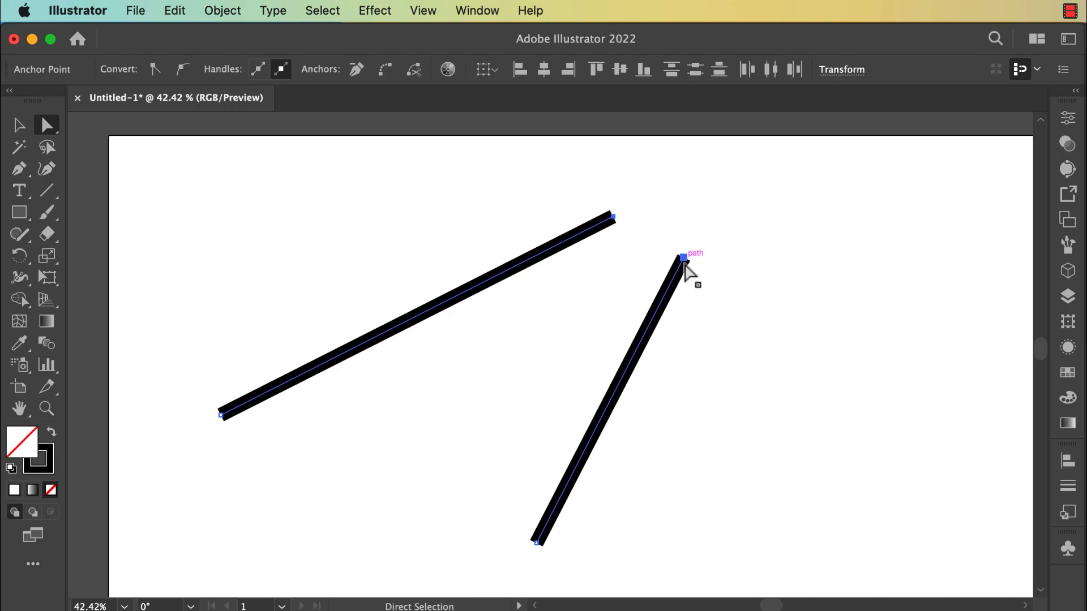
- Join the two selected upper endpoints into one continuous open path via the context menu
right_click(684, 258)
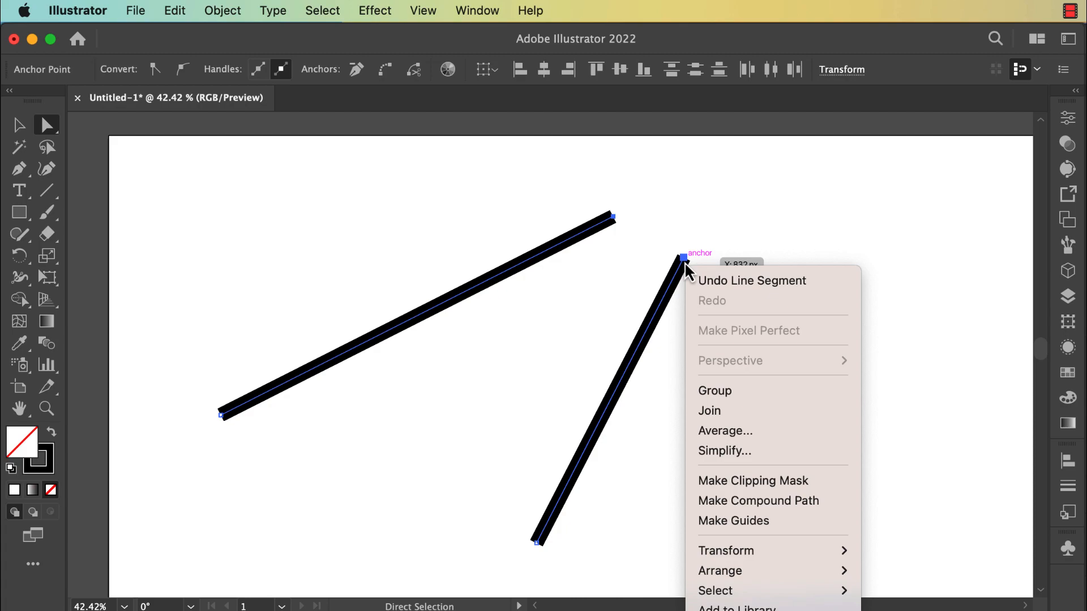
mouse_move(709, 410)
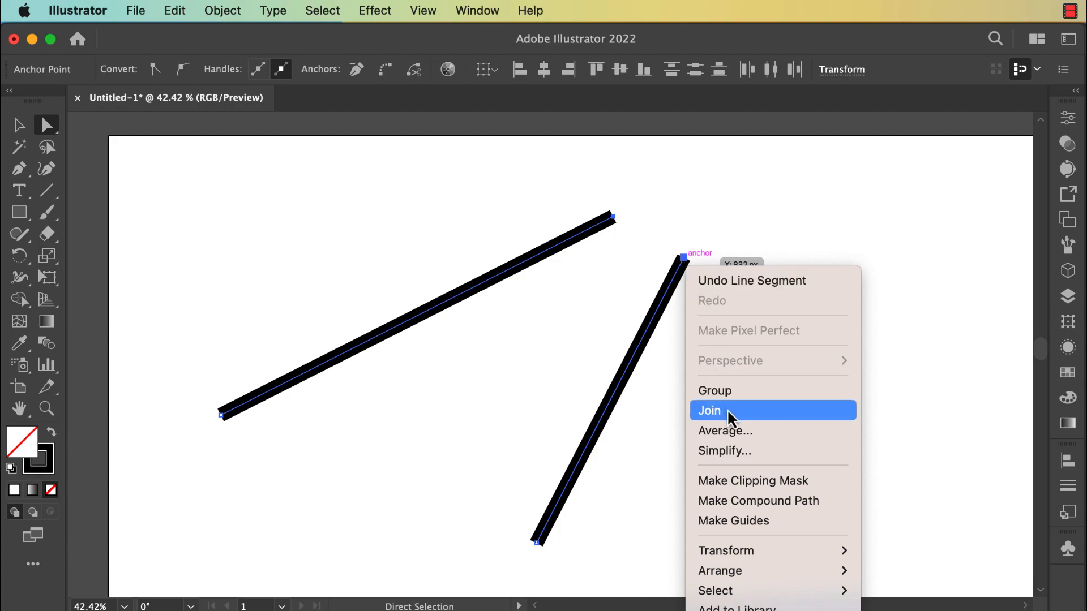
click(708, 410)
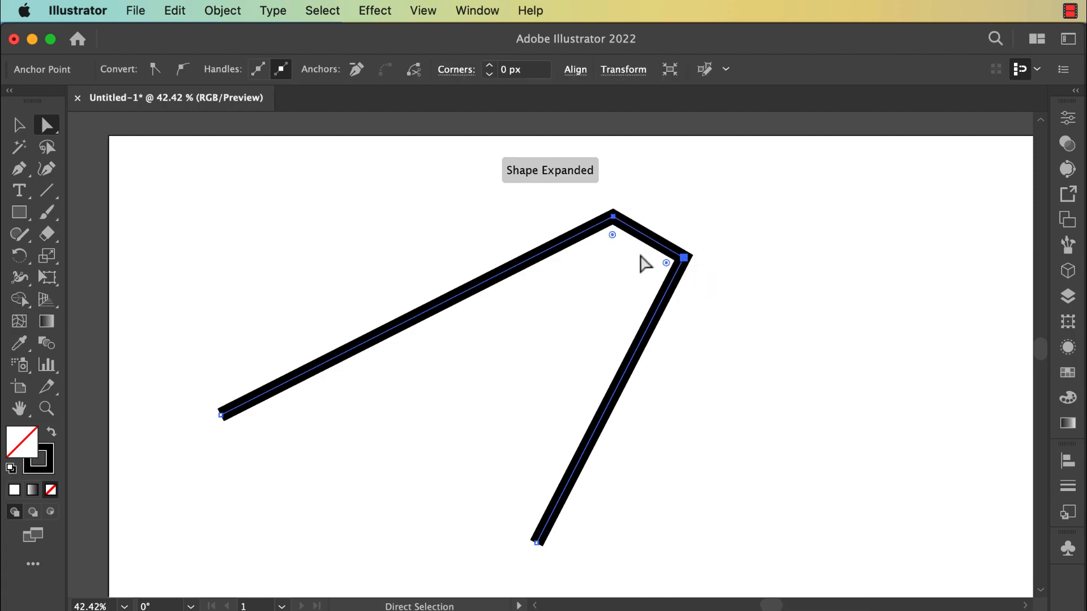
mouse_move(180, 385)
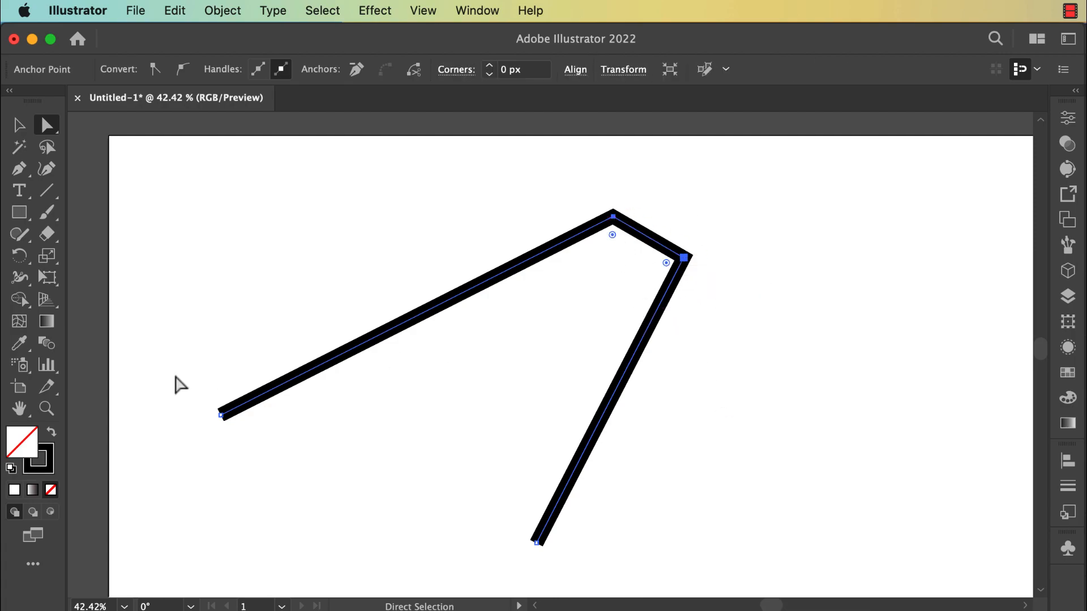
mouse_move(192, 413)
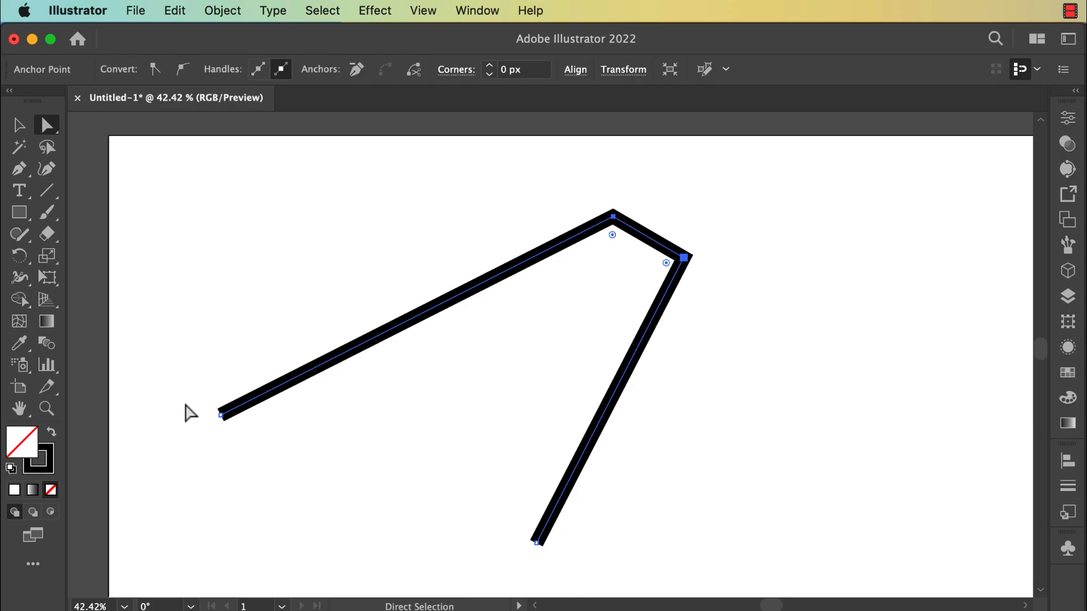
mouse_move(197, 408)
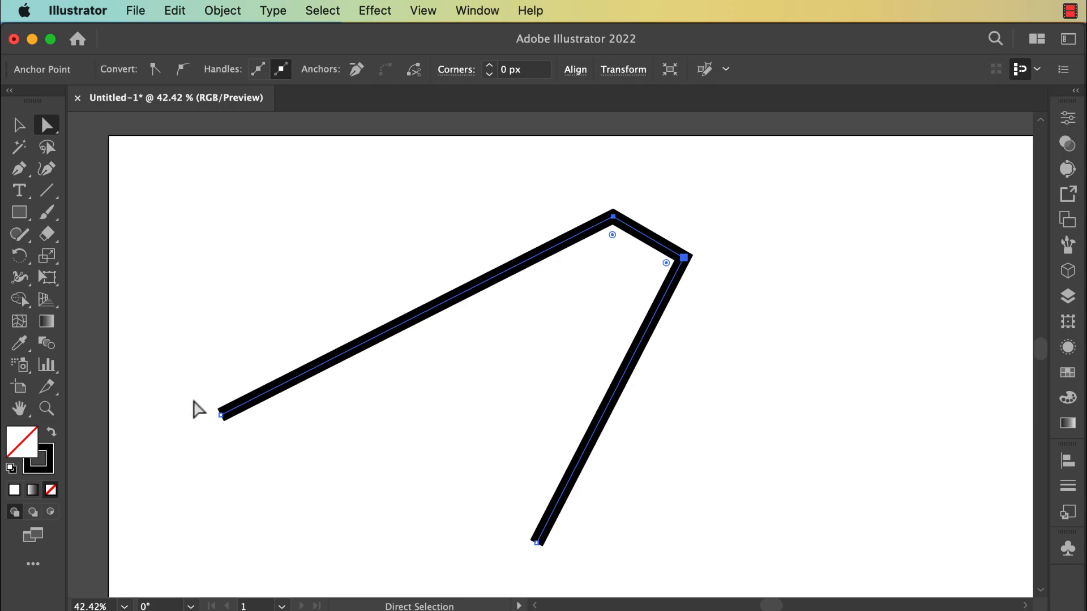
- Select both remaining loose ends and connect them, closing the path into a four-sided outline
click(221, 414)
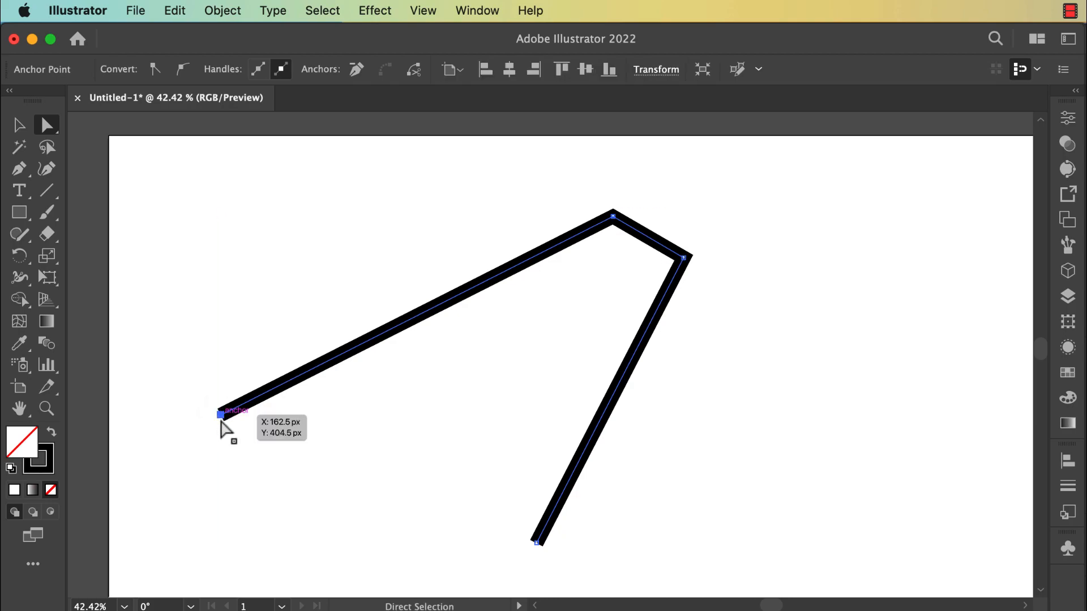
mouse_move(464, 548)
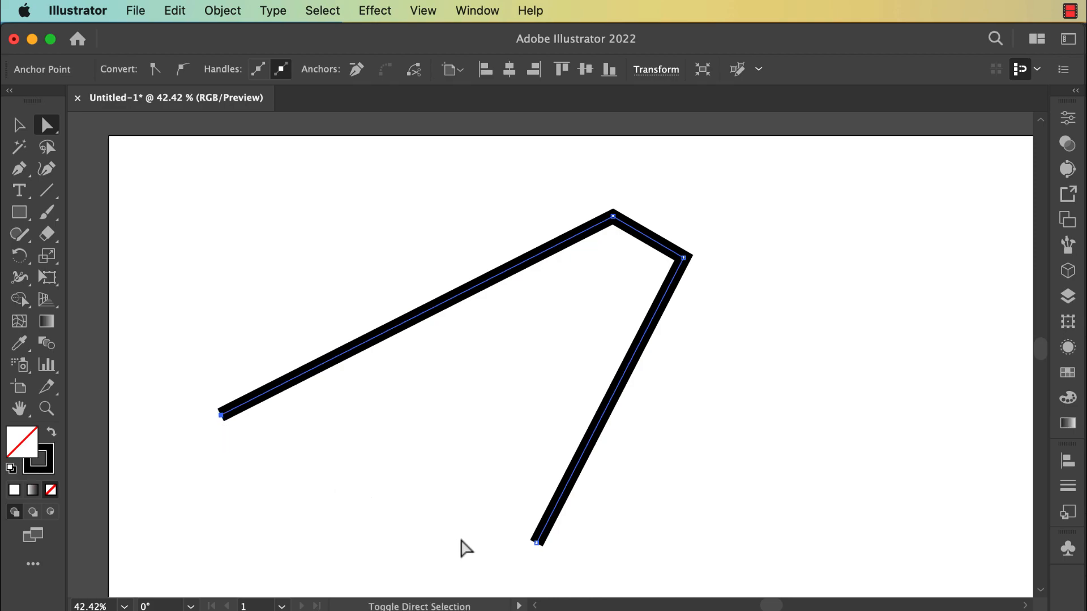
mouse_move(540, 552)
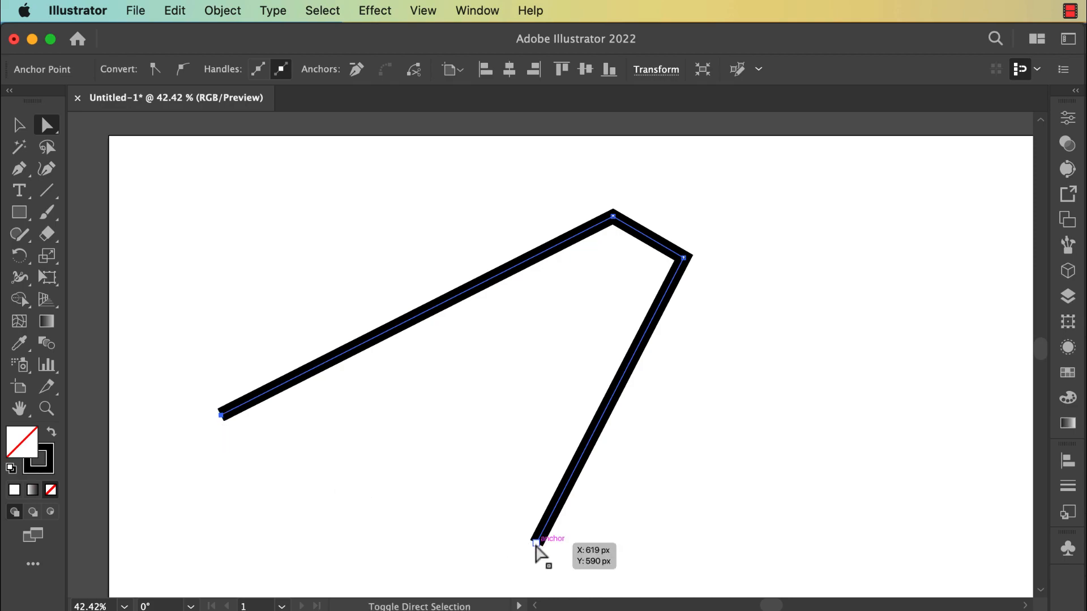
click(533, 541)
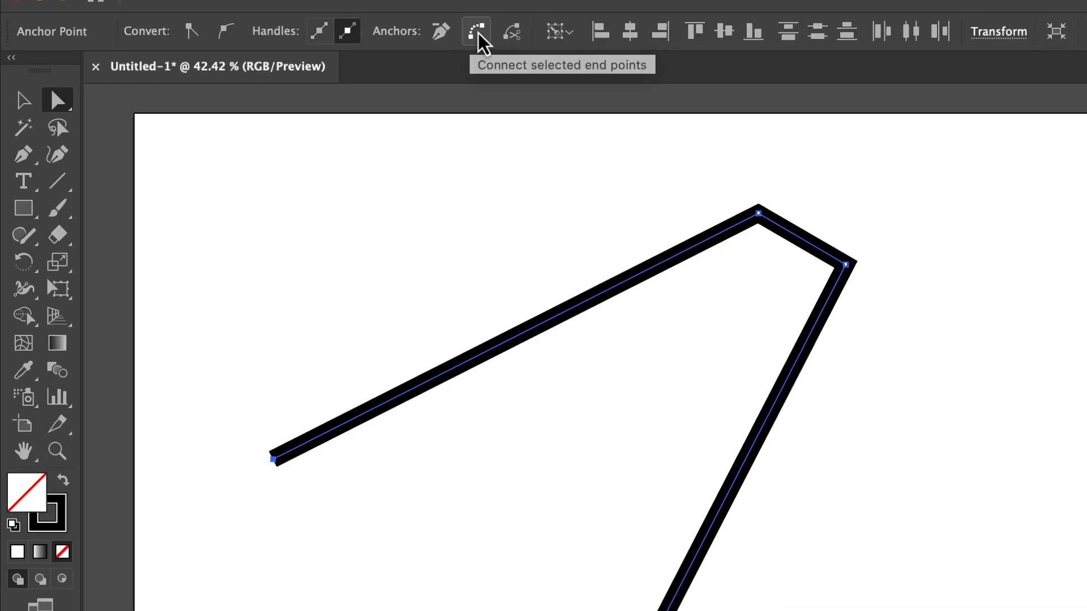
click(476, 32)
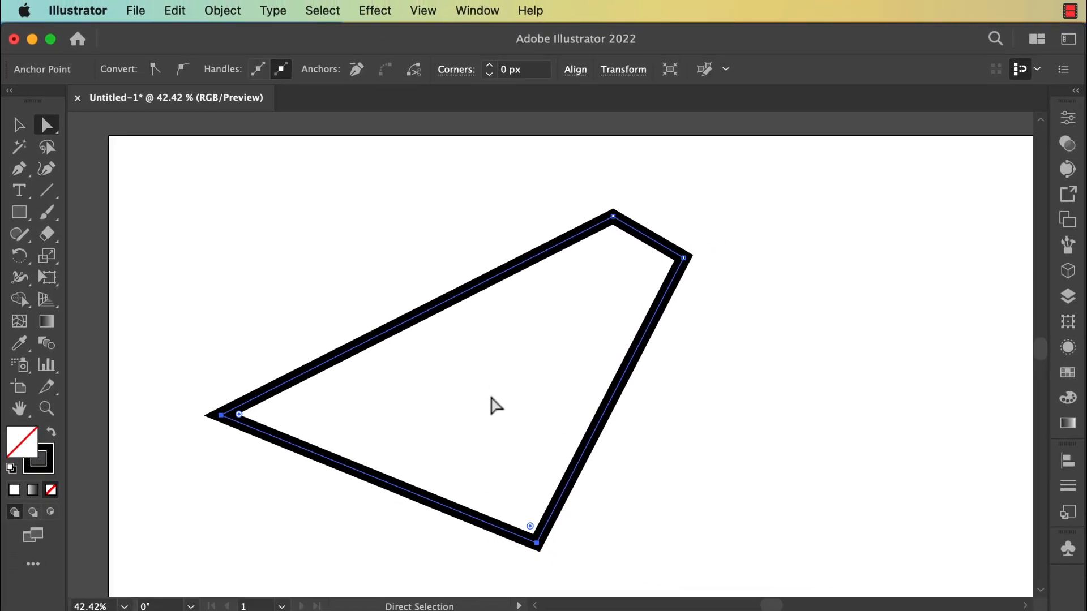
mouse_move(404, 380)
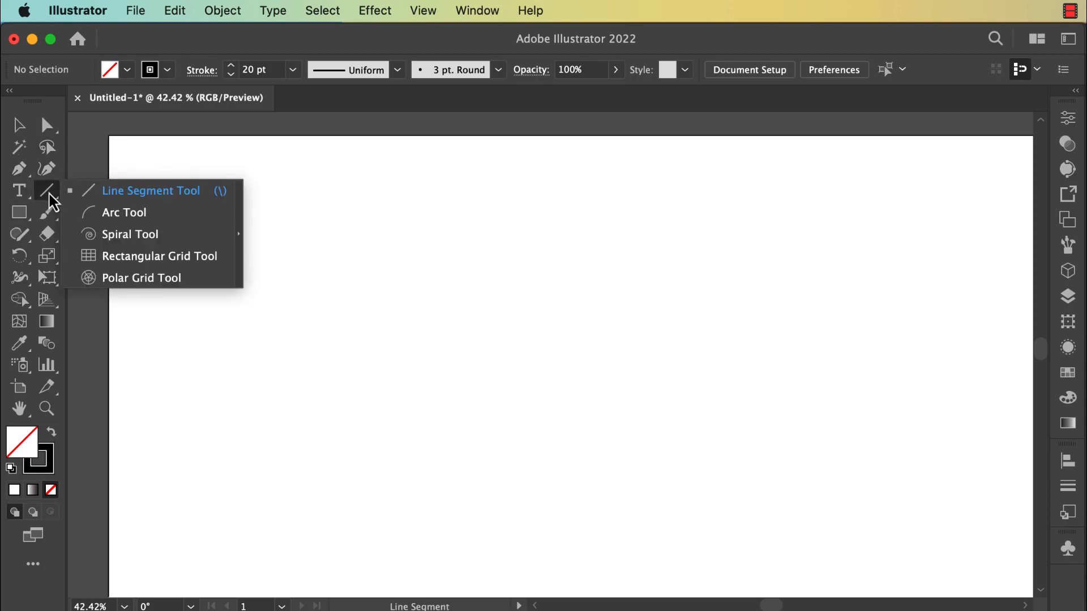
mouse_move(110, 194)
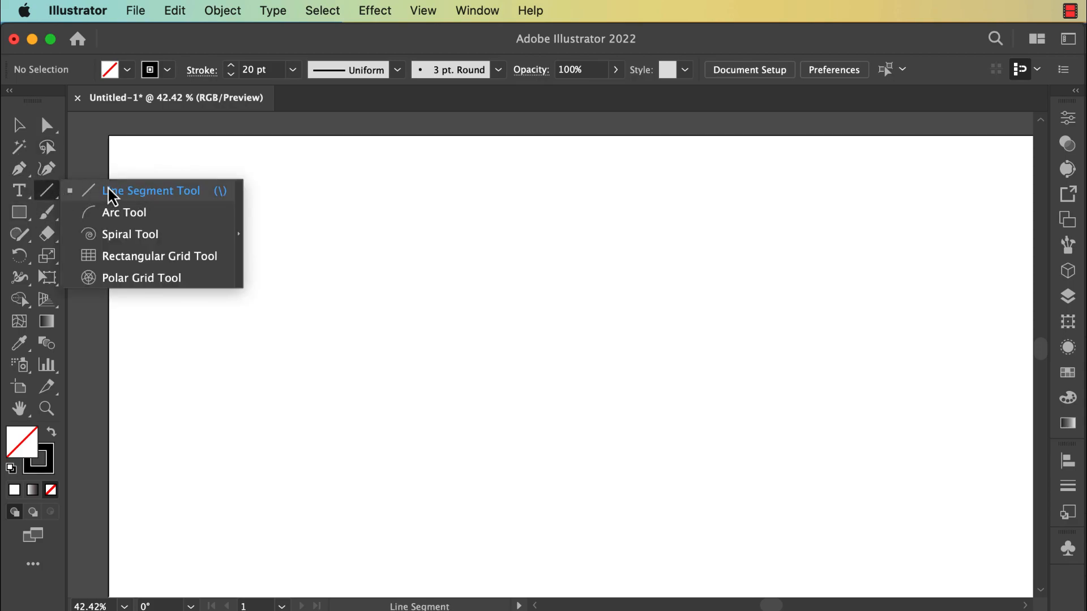
- Drag out a thick black spiral with the Spiral Tool, then return to the Selection Tool
click(130, 233)
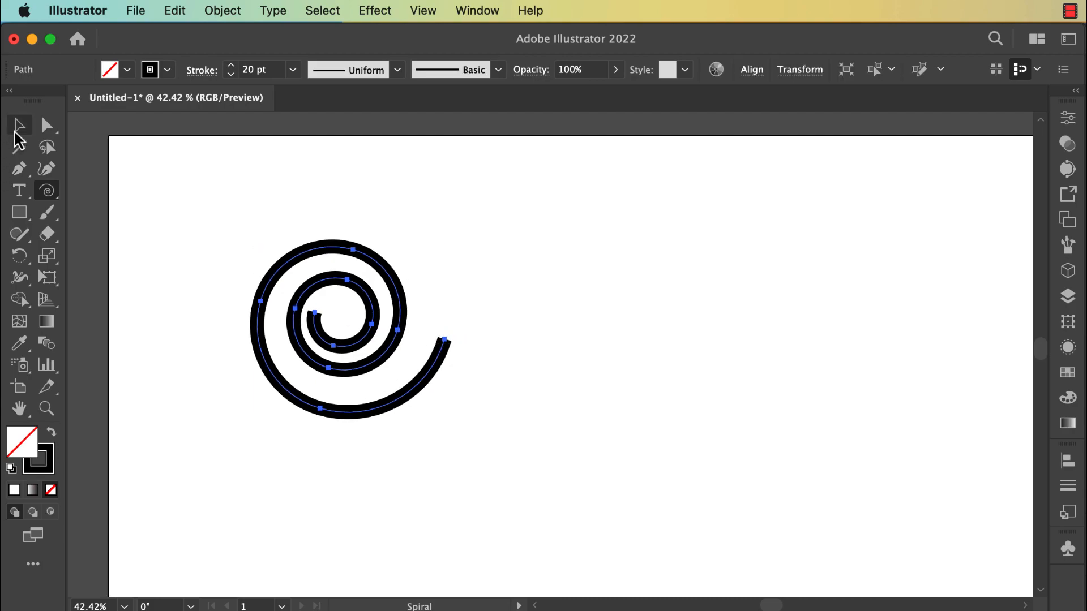
click(19, 125)
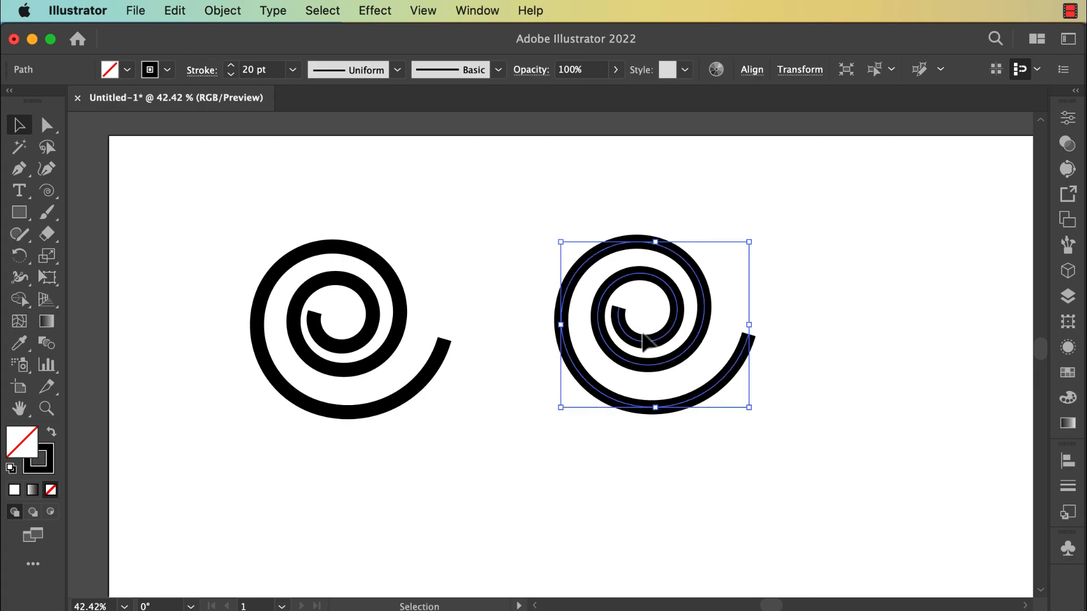
- Reflect the duplicated spiral vertically so its open tail faces the original
click(20, 256)
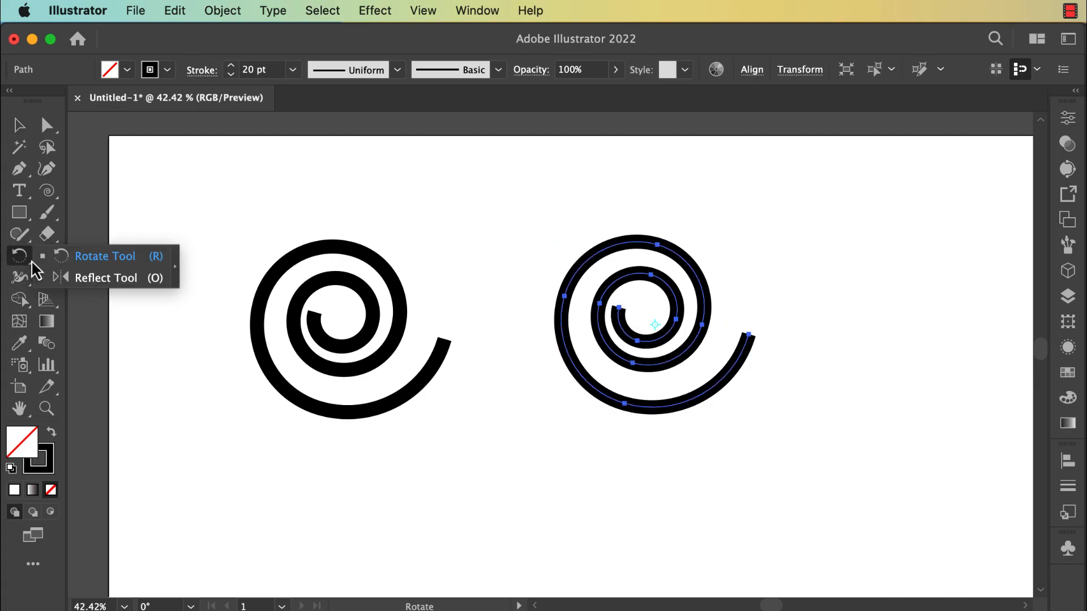
click(106, 279)
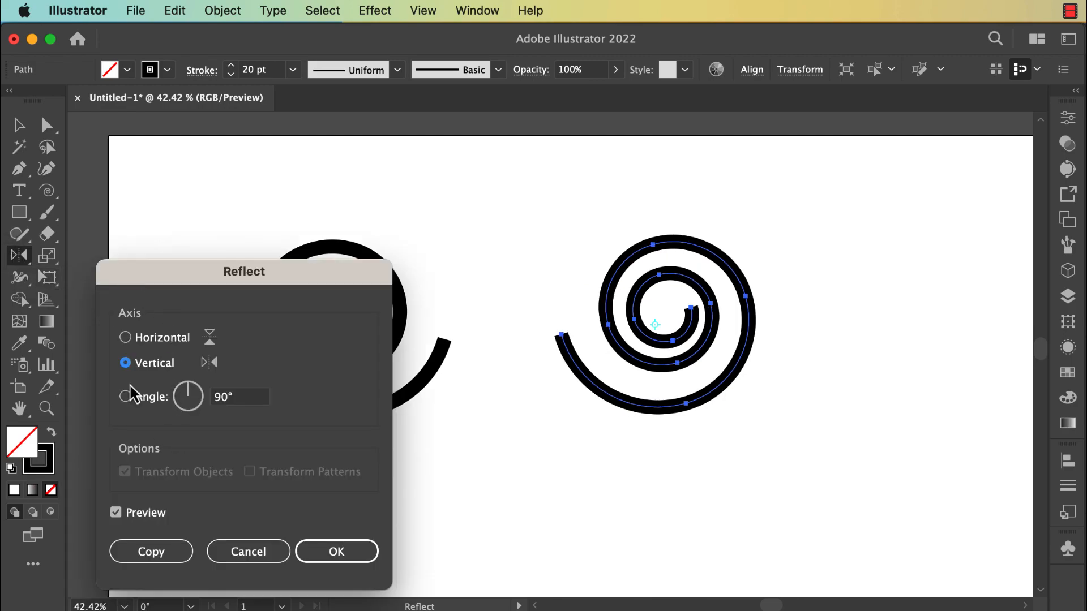
mouse_move(28, 297)
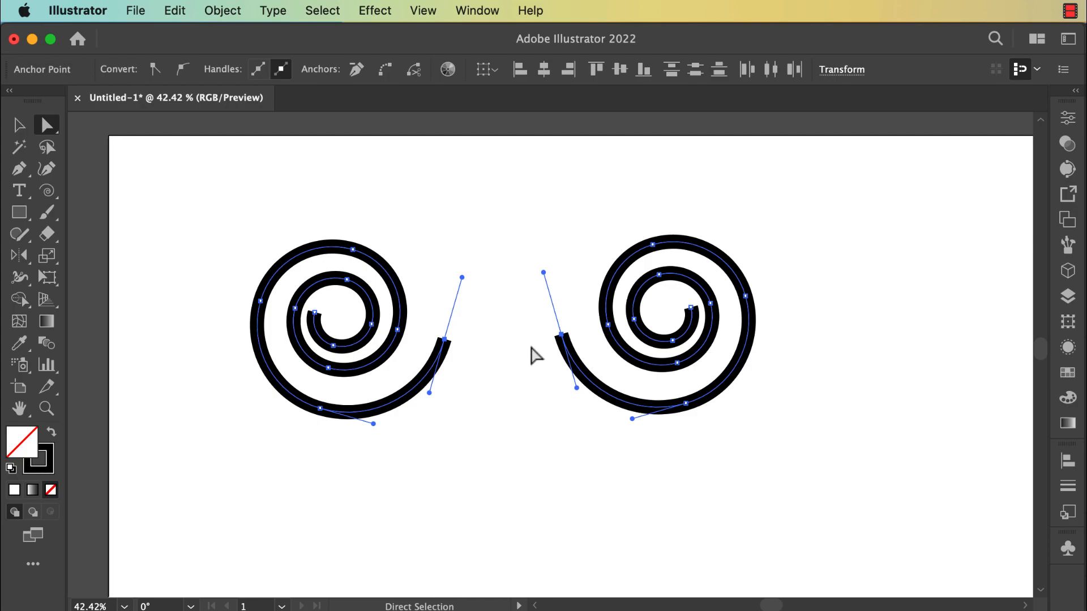
mouse_move(446, 349)
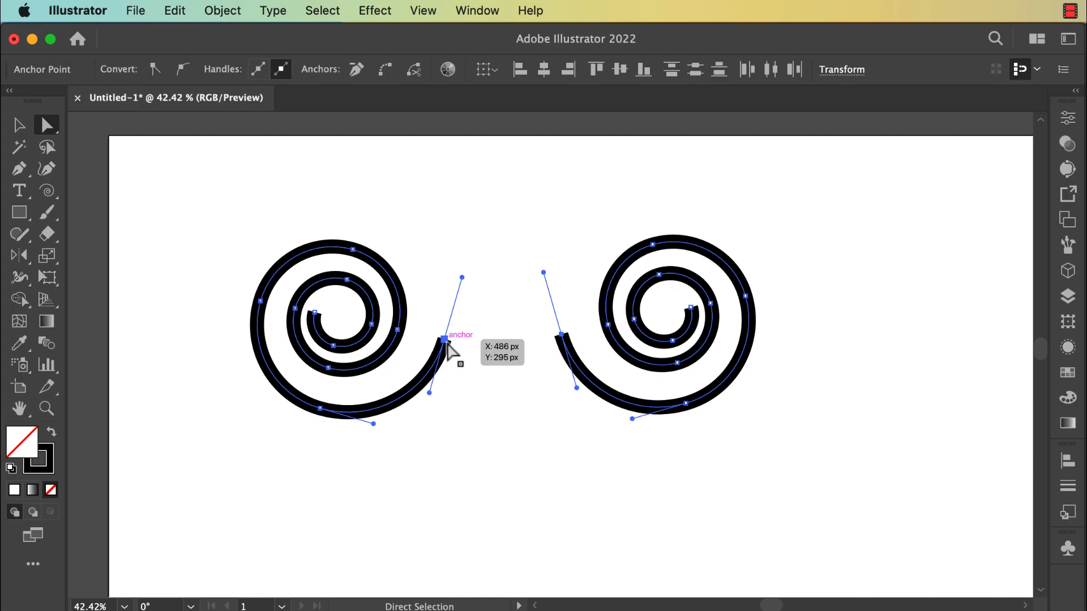
- Join the two spirals' facing open ends with a short segment into one spectacle-like path
right_click(450, 350)
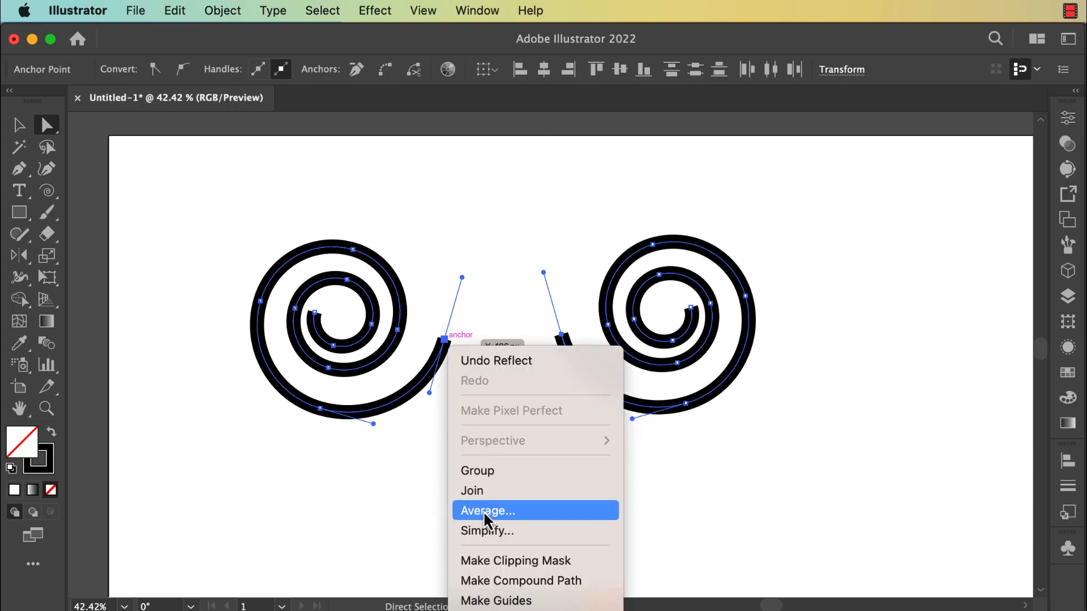
mouse_move(392, 83)
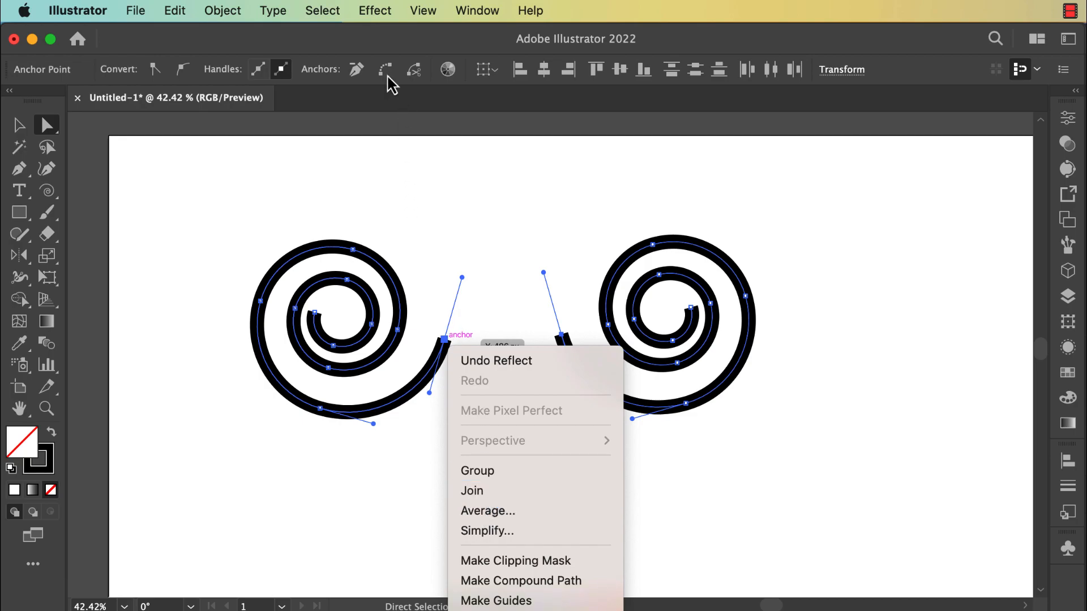
click(472, 490)
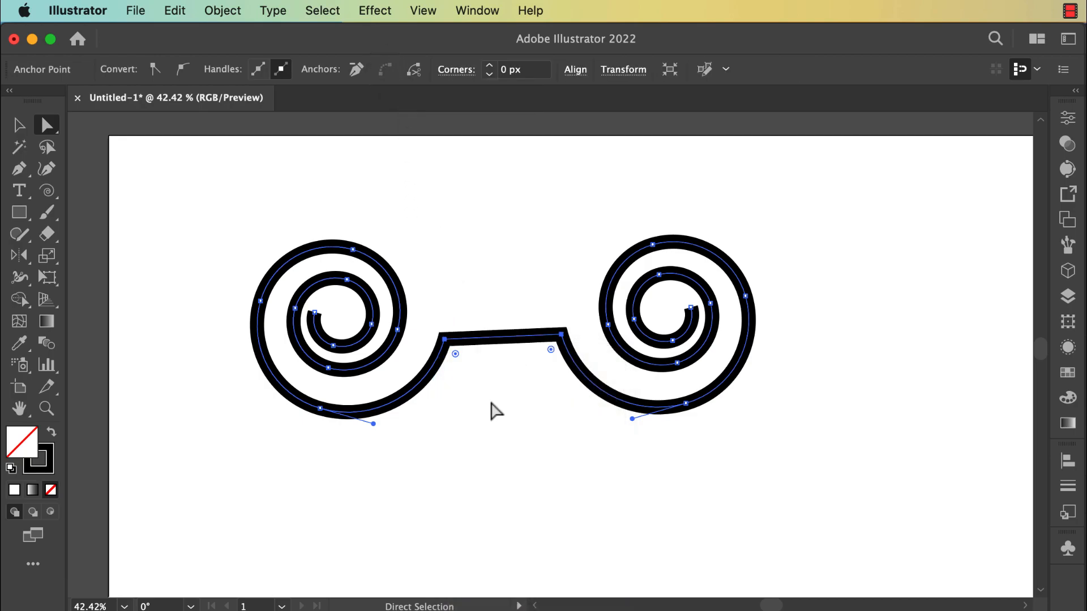
click(19, 124)
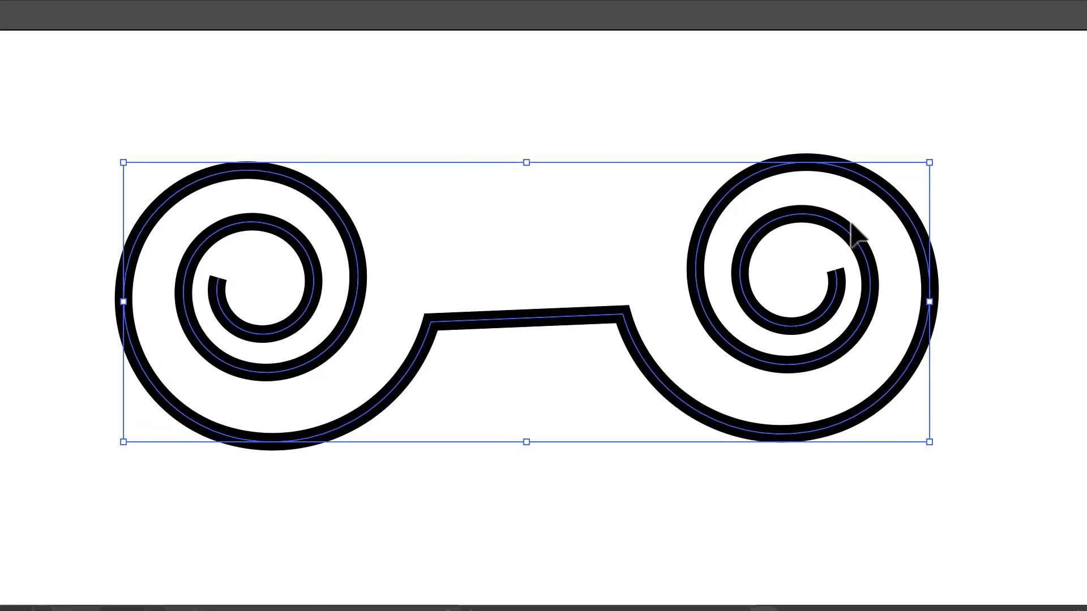
mouse_move(443, 232)
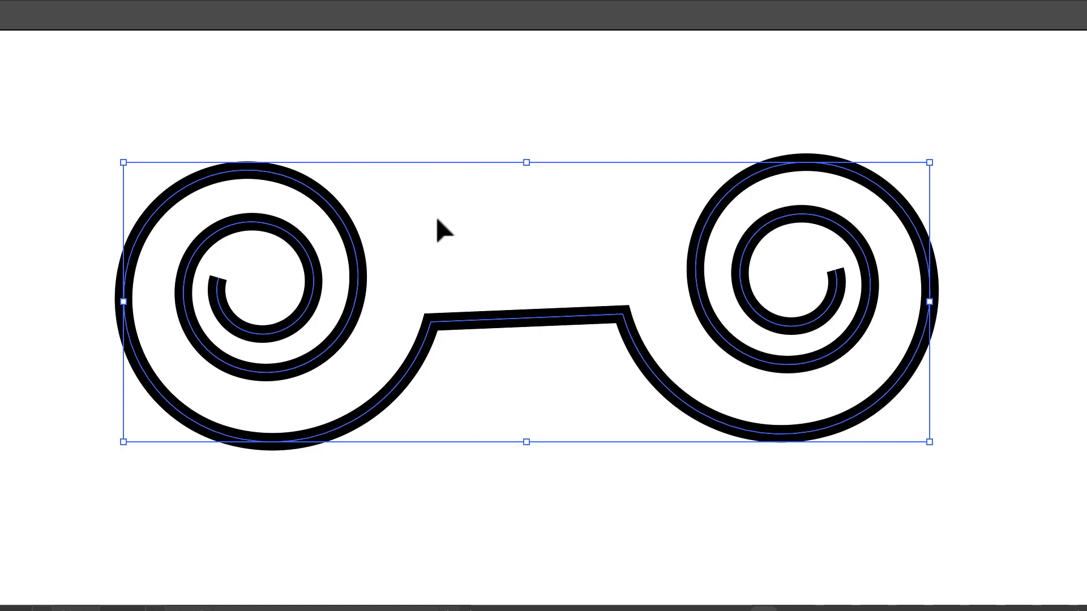